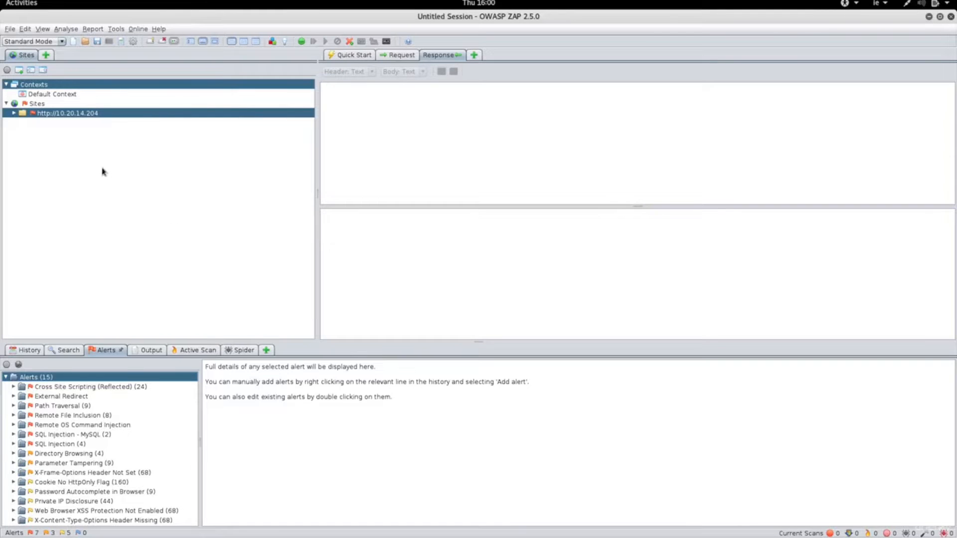
mouse_move(66, 118)
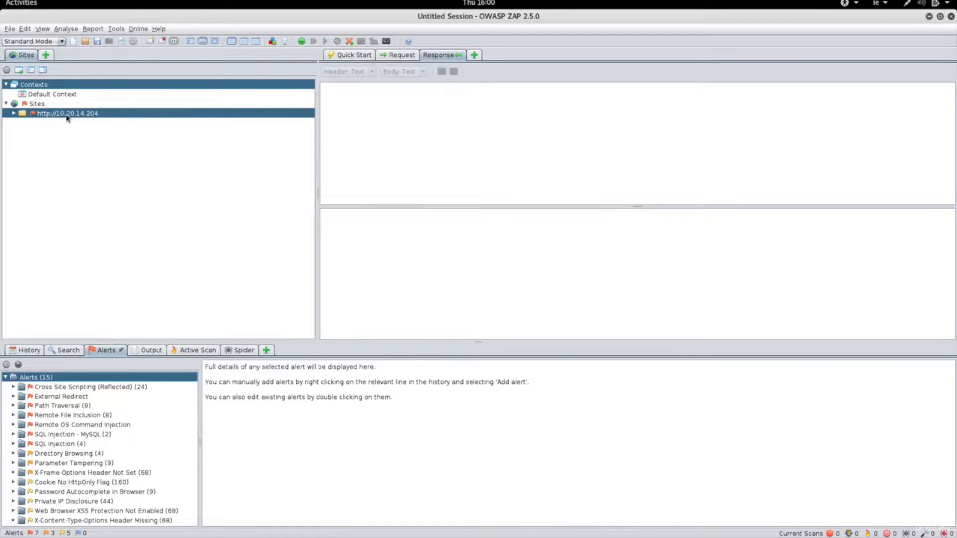
- Expand the 10.20.14.204 site to reveal mutillidae, robots.txt and sitemap.xml entries
click(12, 112)
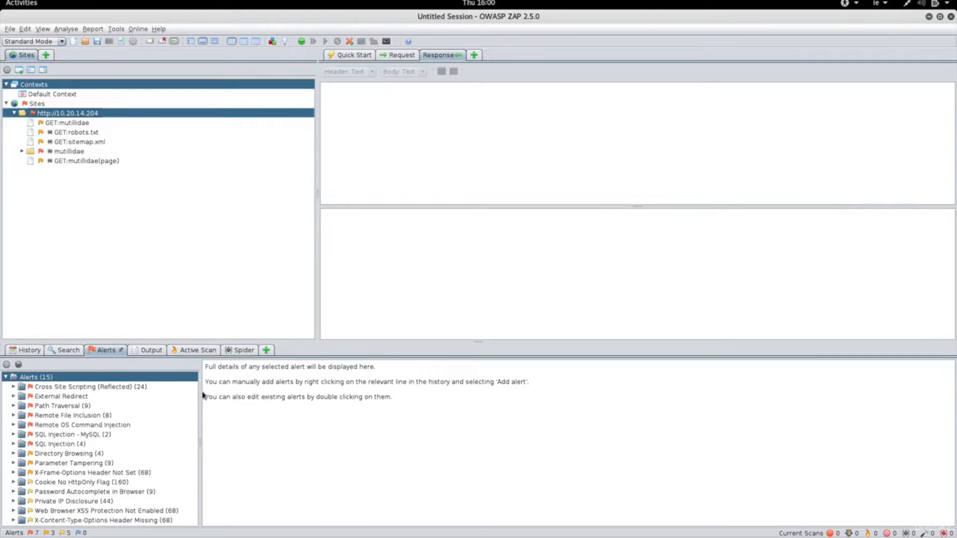
click(31, 378)
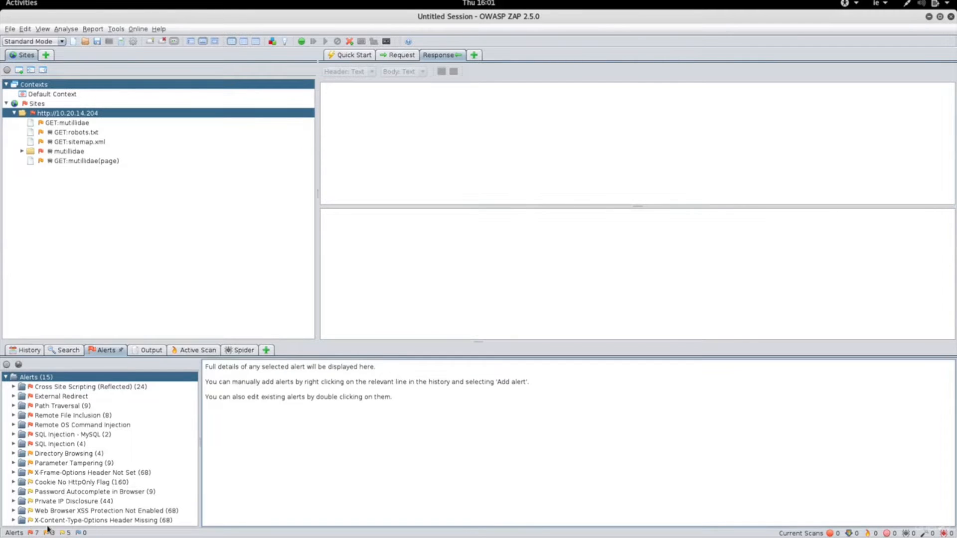
mouse_move(61, 534)
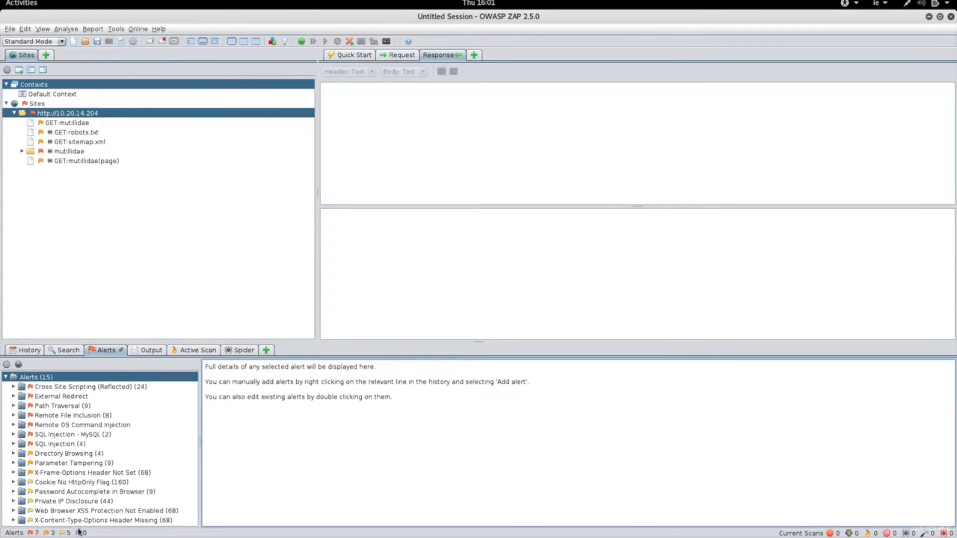
mouse_move(77, 534)
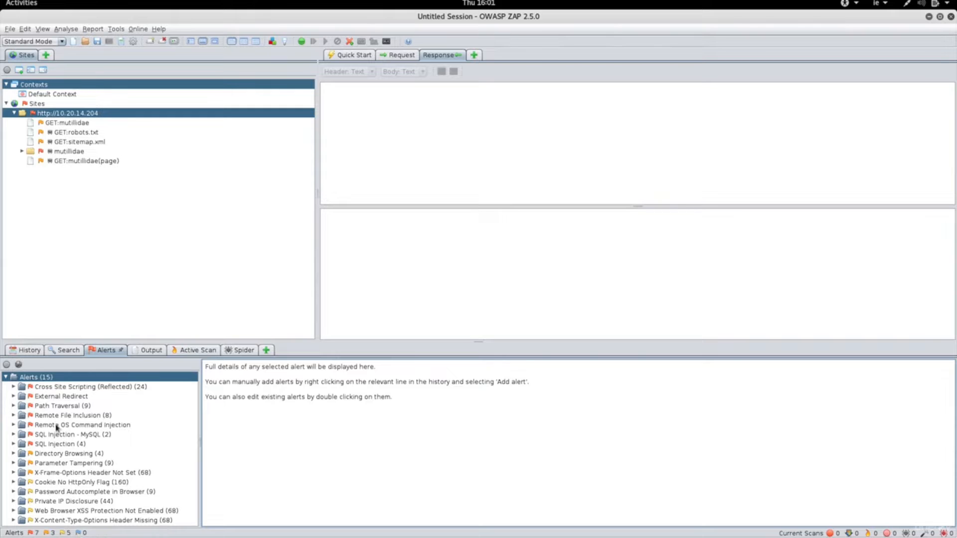
mouse_move(116, 464)
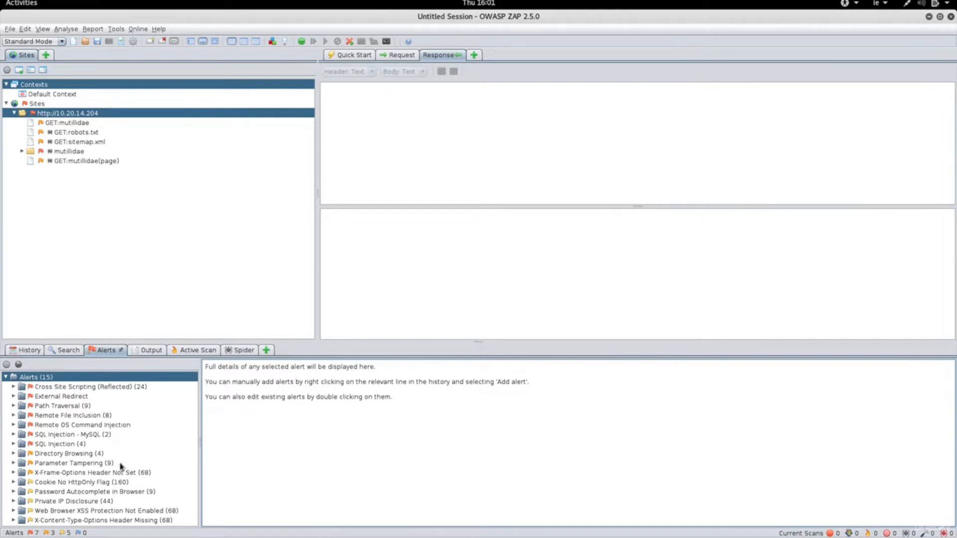
mouse_move(121, 463)
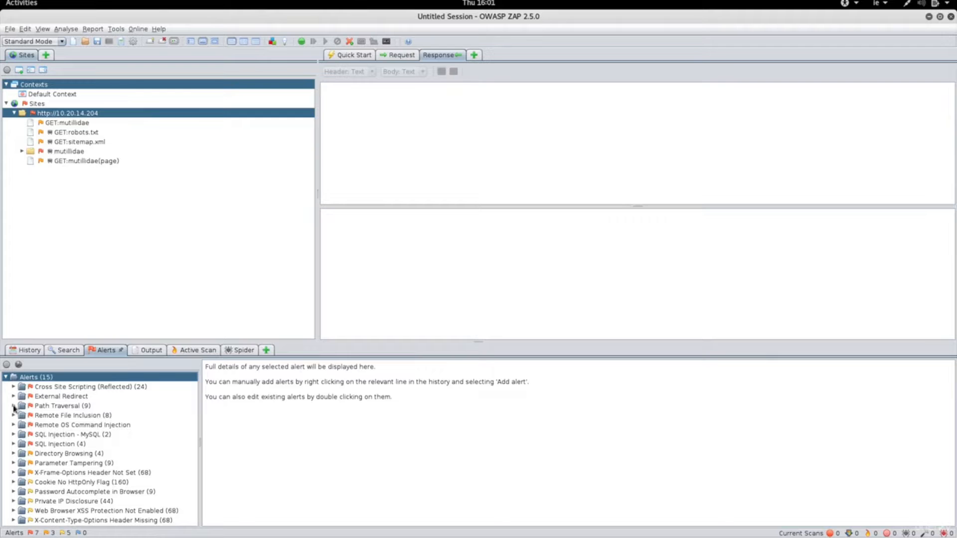
- View the first Path Traversal GET finding with its /etc/passwd attack and root:x:0:0 evidence
click(12, 405)
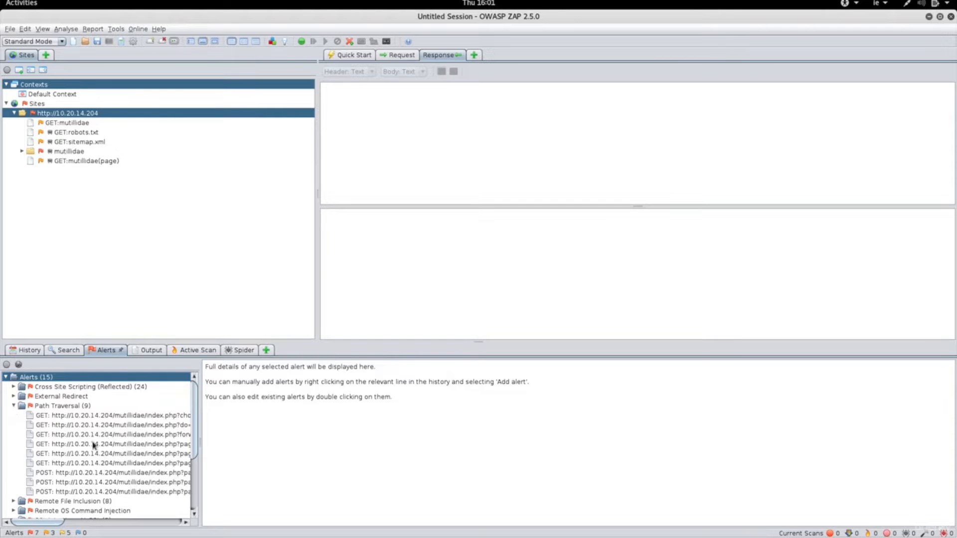
mouse_move(122, 440)
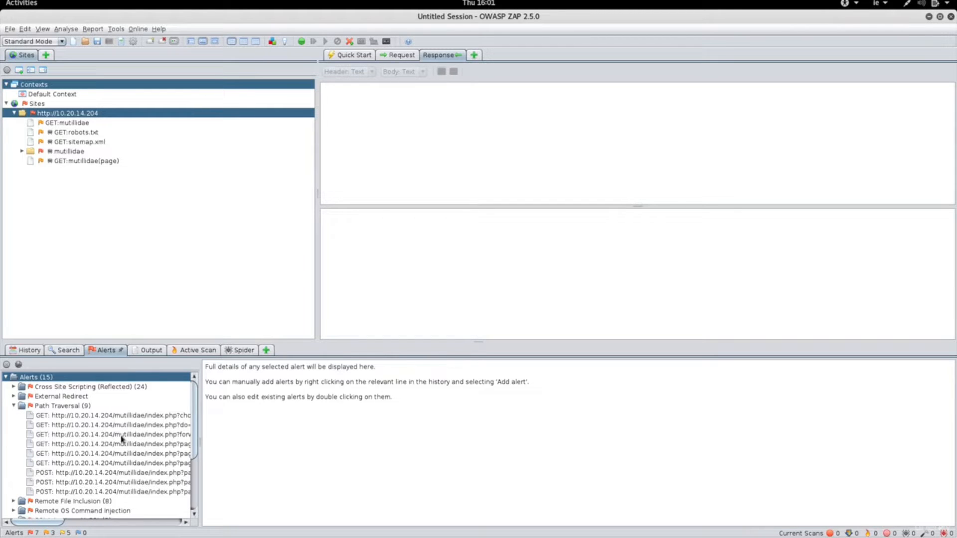
mouse_move(102, 435)
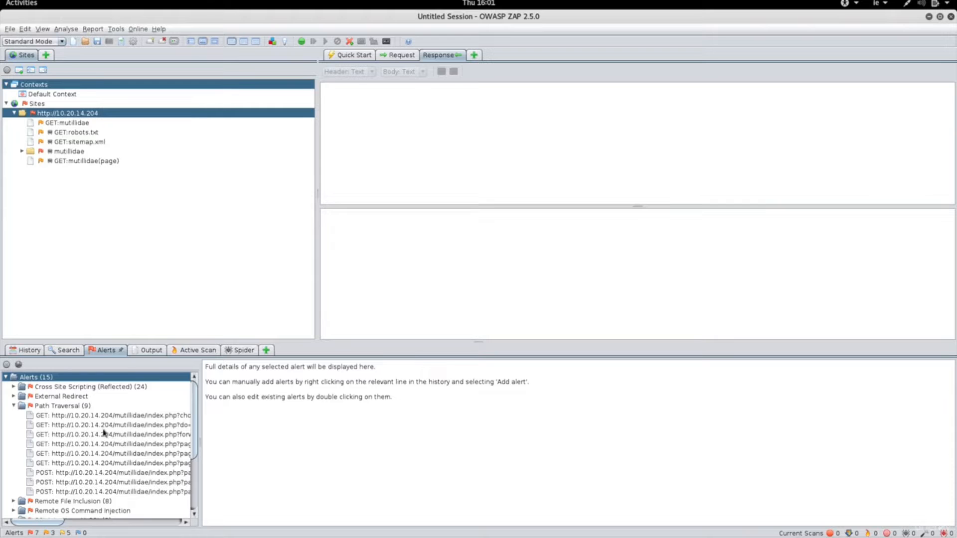
click(99, 415)
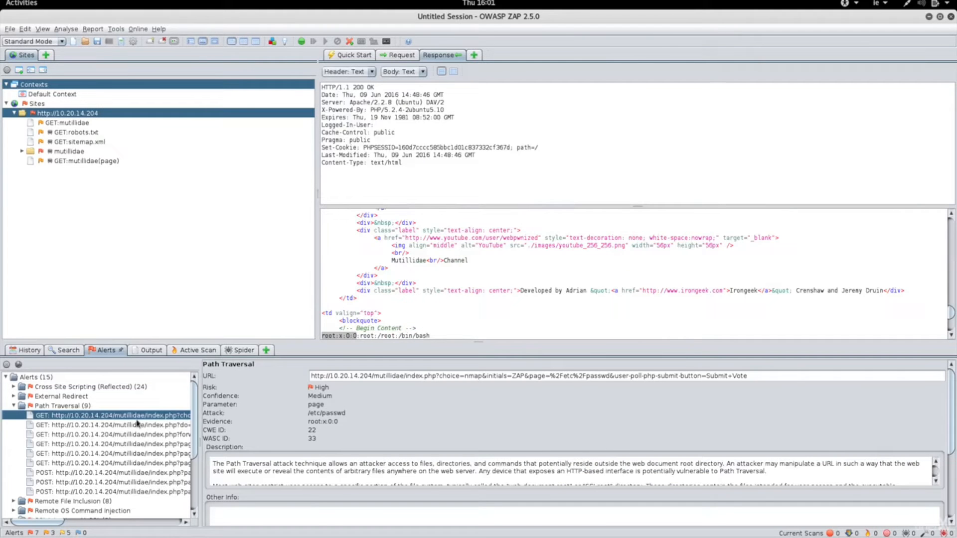
mouse_move(460, 343)
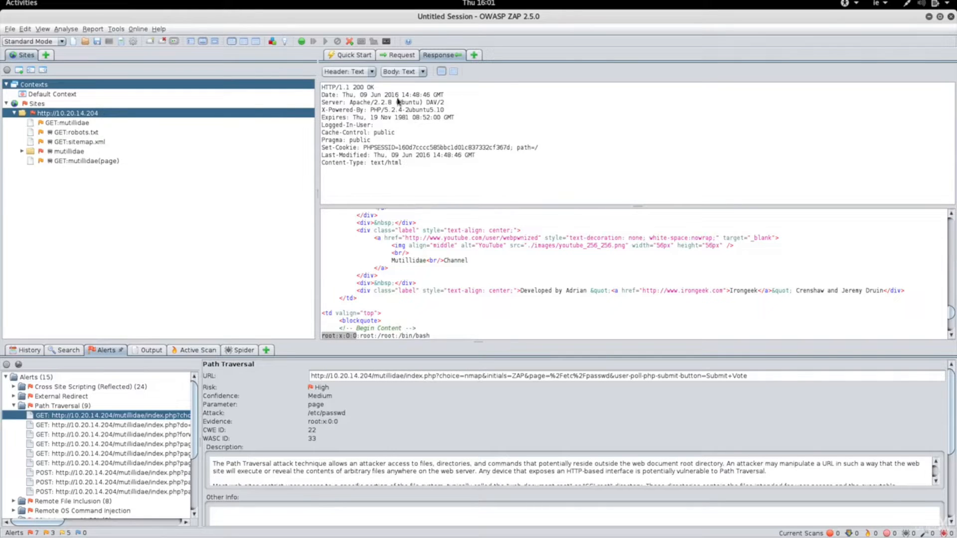
mouse_move(403, 193)
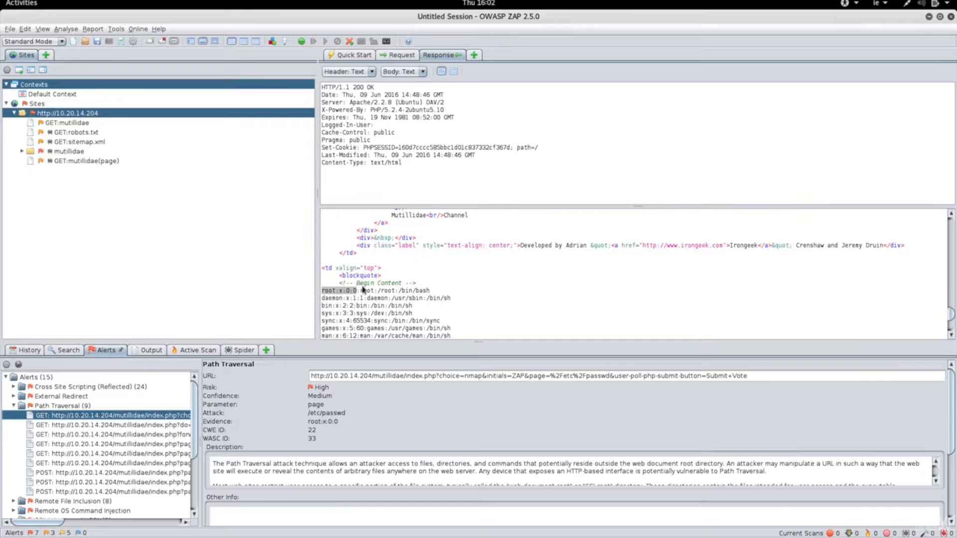
scroll(down, 3)
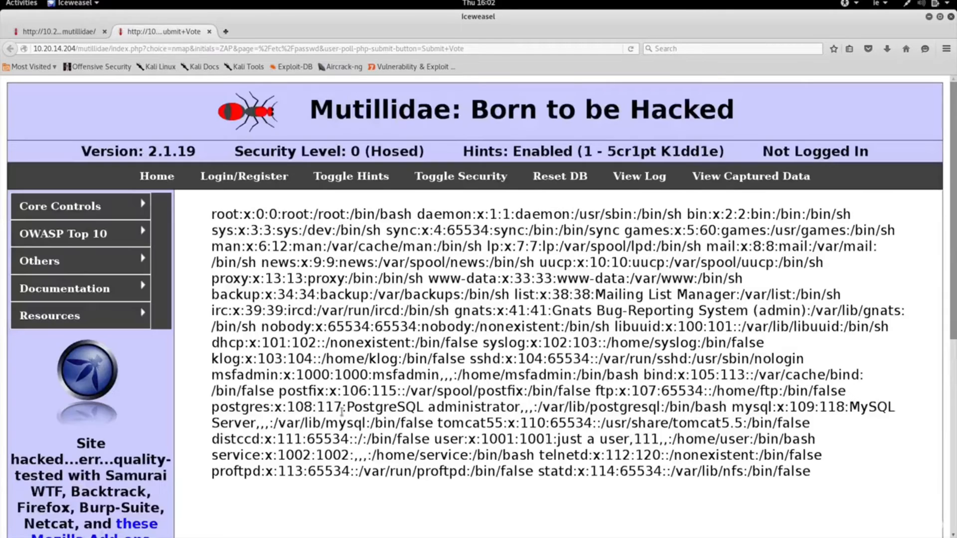
- Review the /etc/passwd contents on the traversed Mutillidae page and return to ZAP
scroll(down, 3)
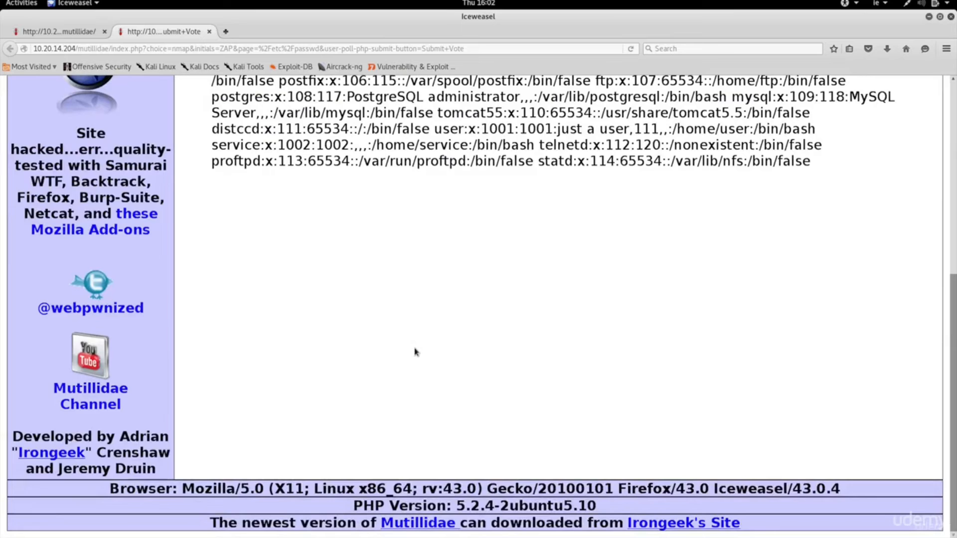
scroll(up, 3)
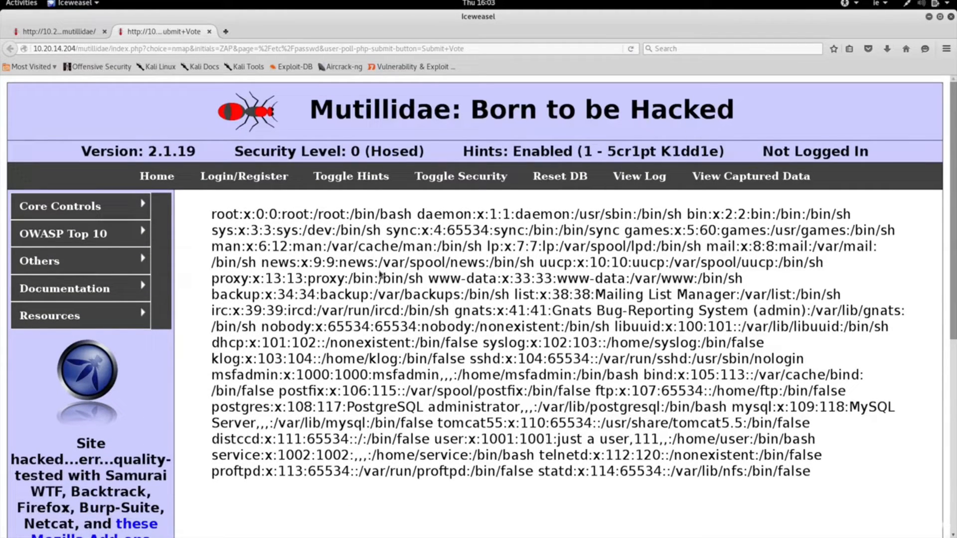
double_click(290, 48)
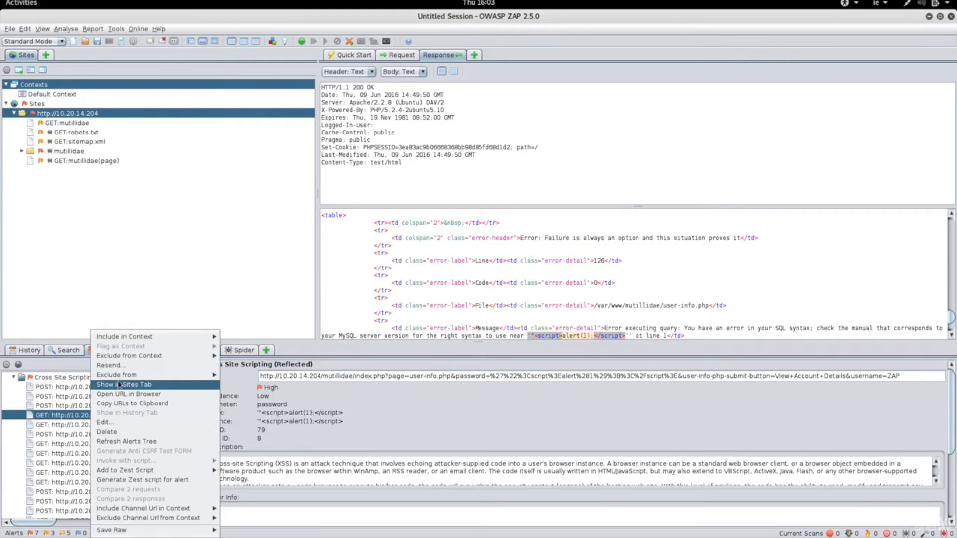
- Send the reflected XSS finding's javascript:alert(1) URL to the browser
click(127, 394)
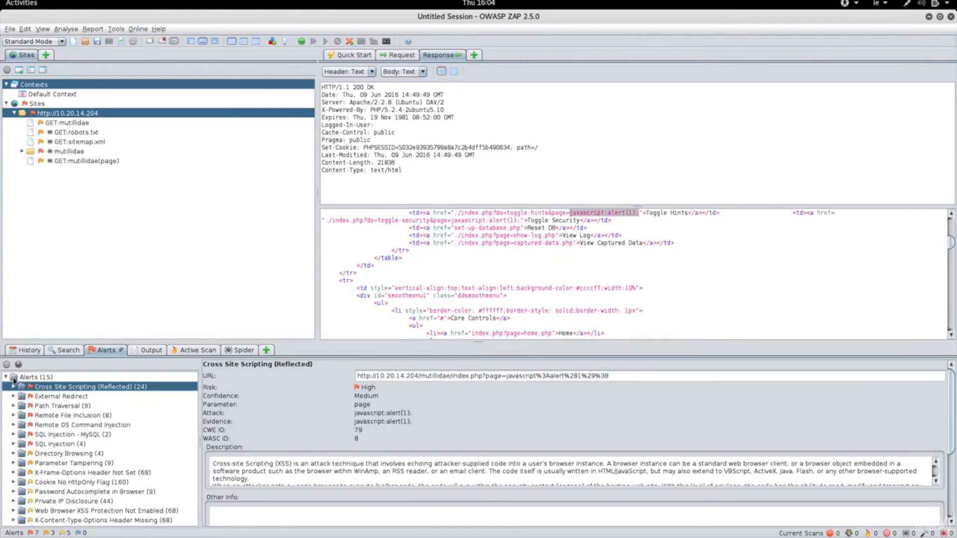
mouse_move(5, 445)
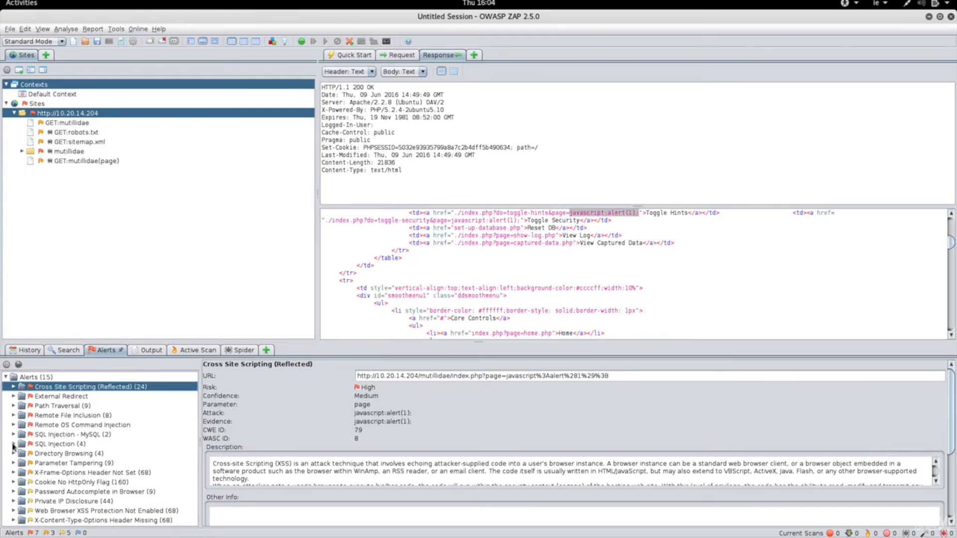
- Review the SQL Injection GET findings on username and password, attack ZAP' AND '1'='1' --
click(12, 444)
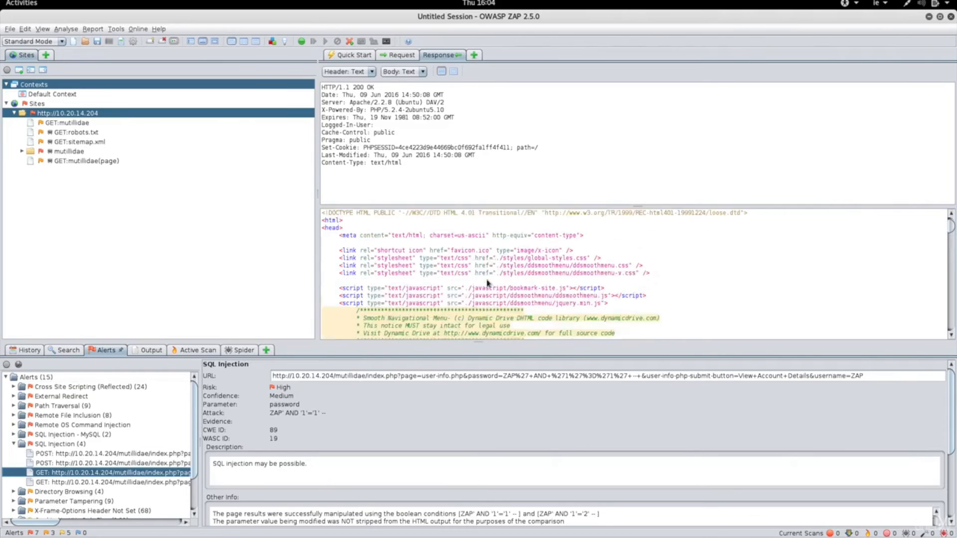
scroll(down, 3)
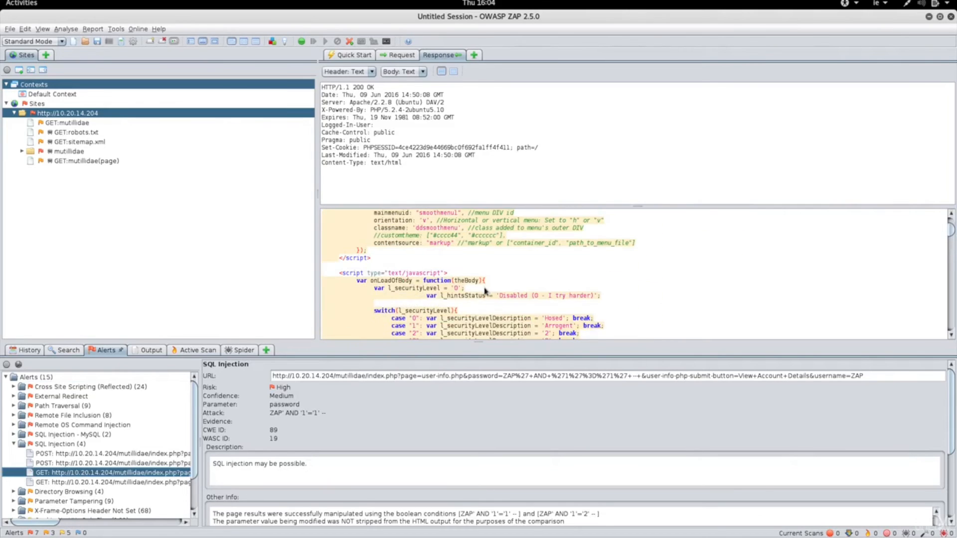
scroll(down, 3)
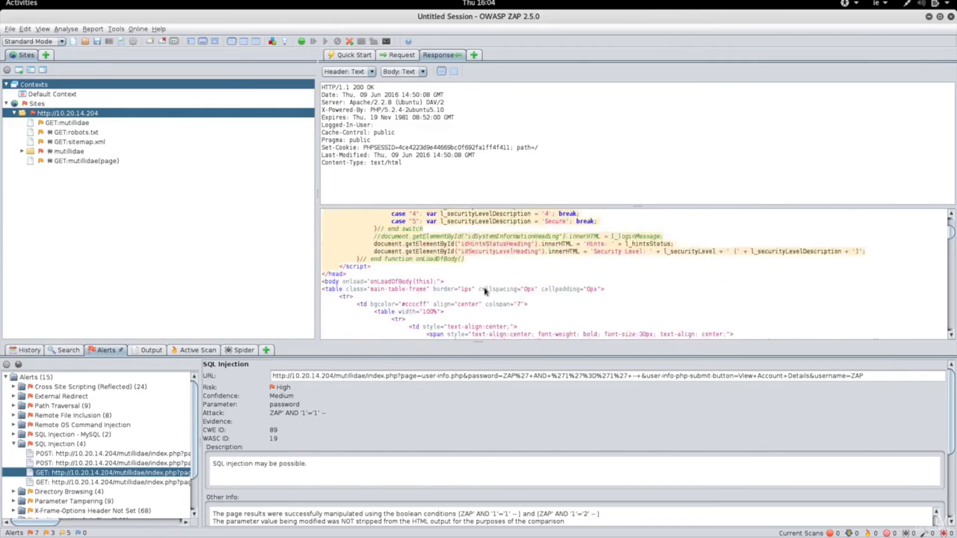
scroll(down, 3)
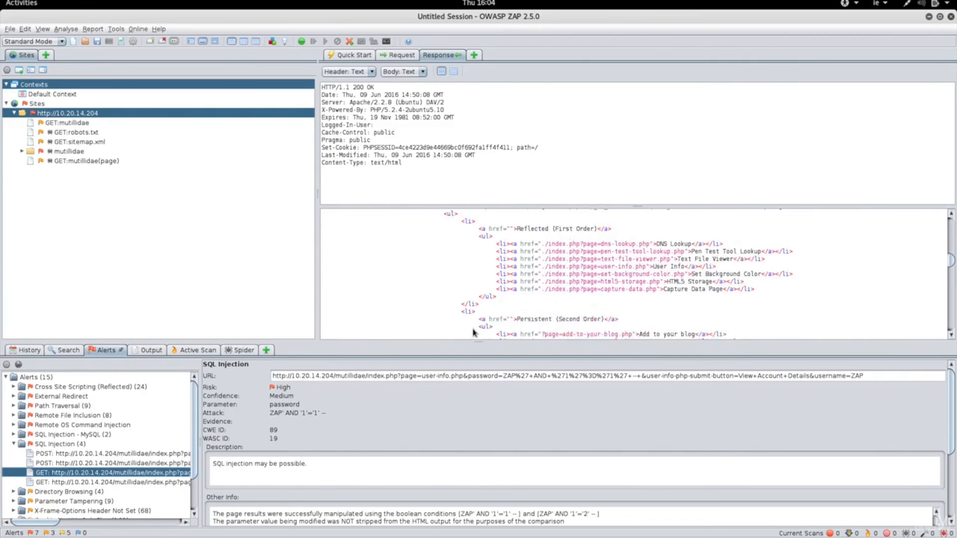
scroll(down, 3)
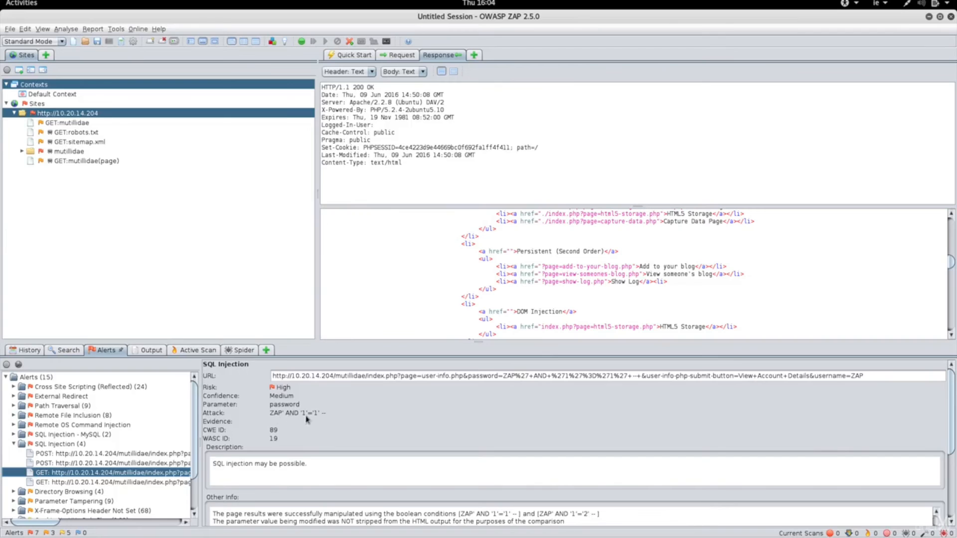
mouse_move(319, 419)
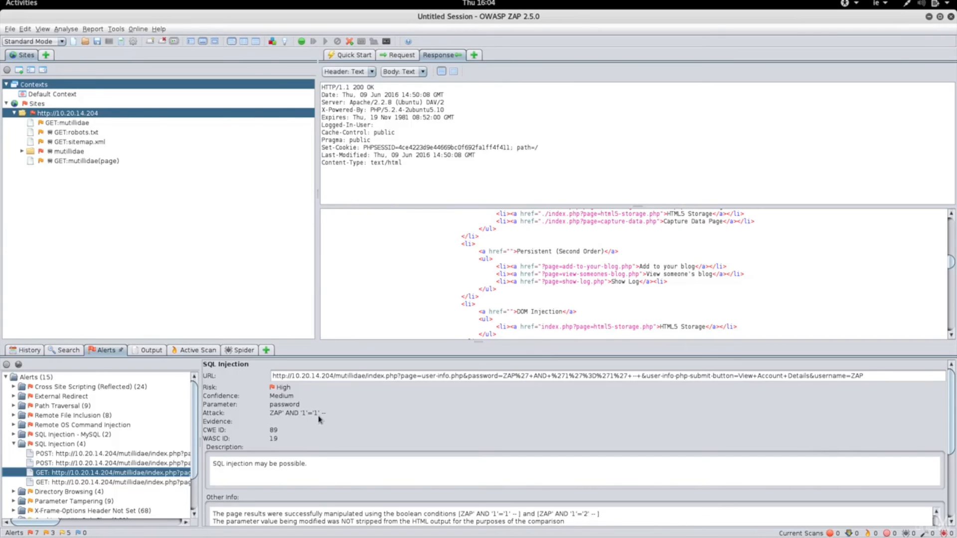
click(104, 482)
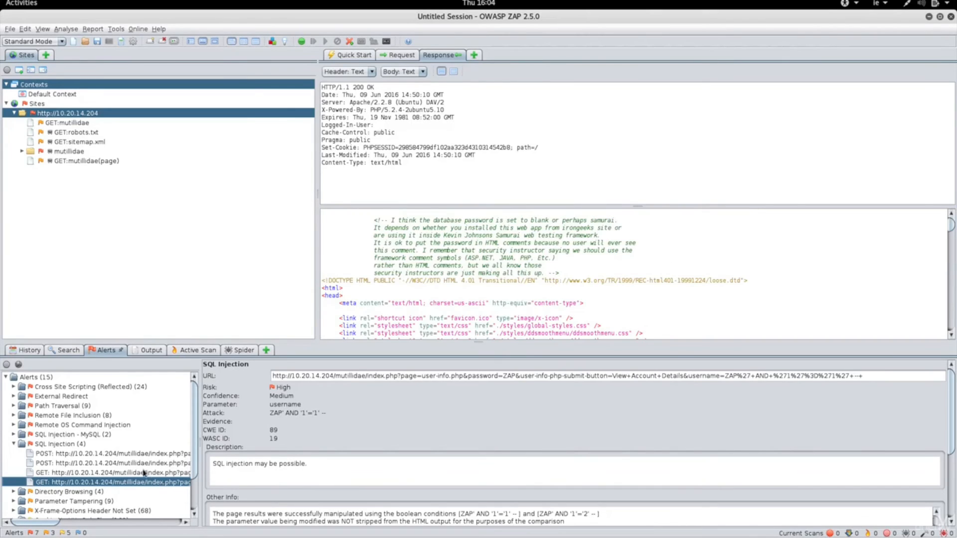
click(108, 473)
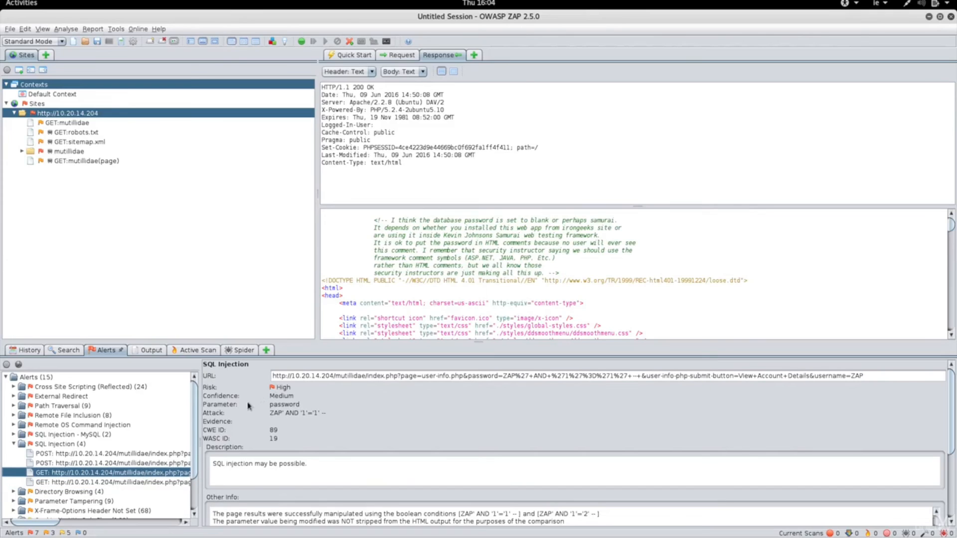
mouse_move(131, 483)
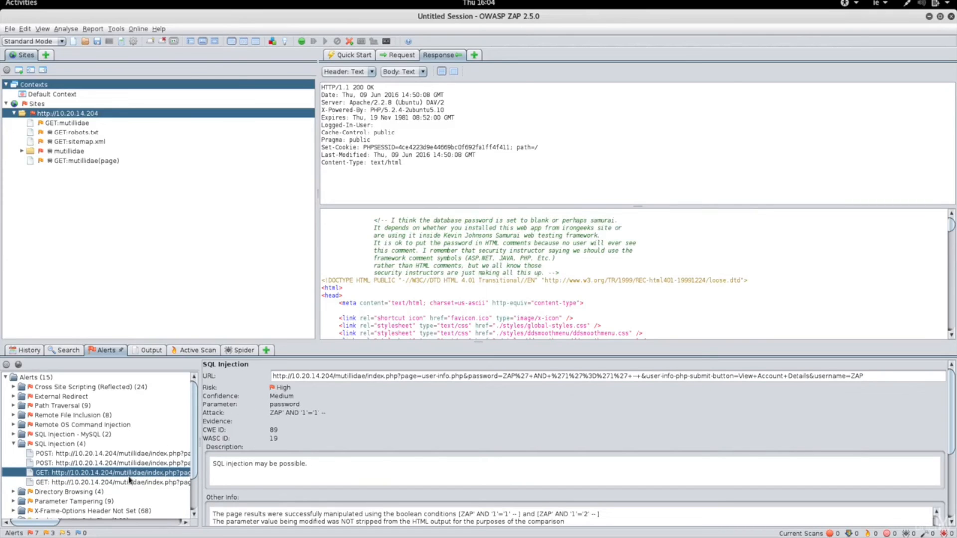
right_click(105, 473)
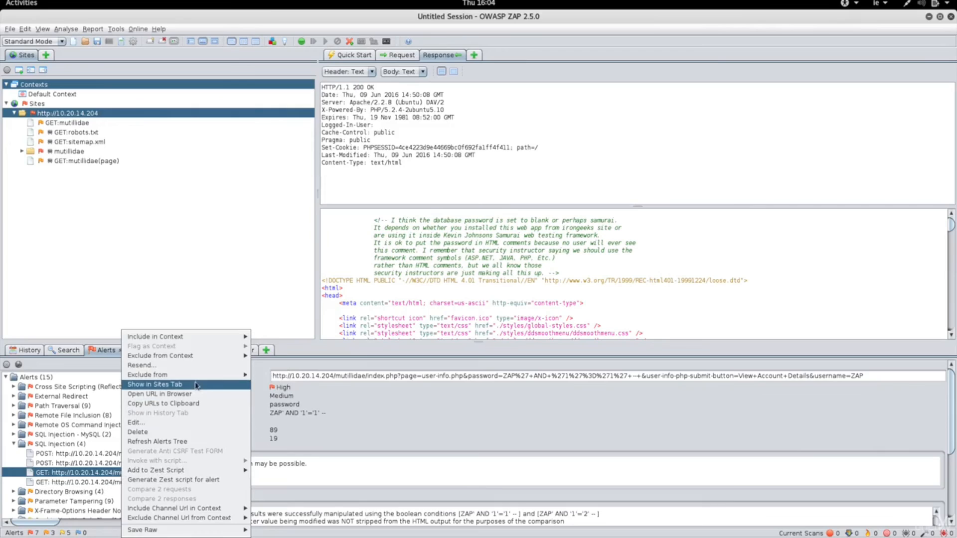
click(157, 394)
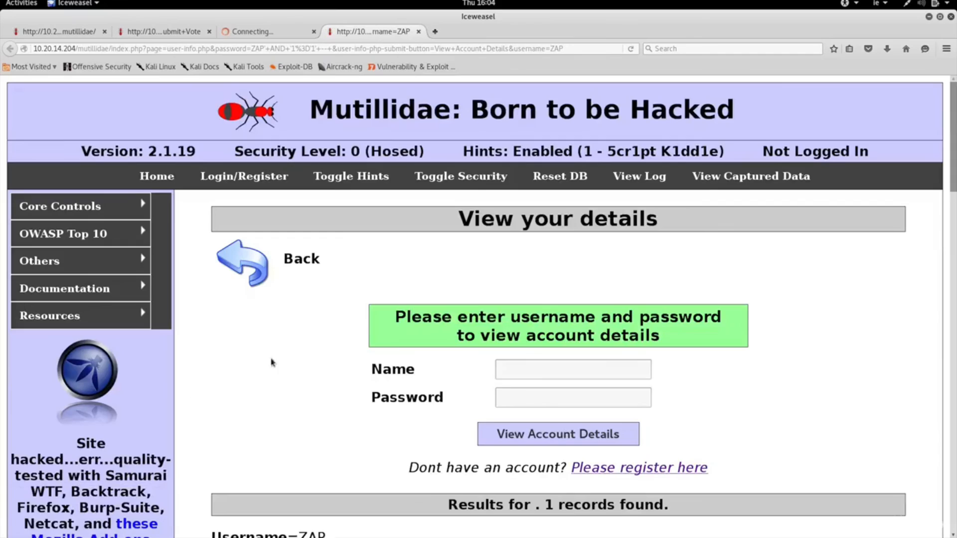
scroll(down, 3)
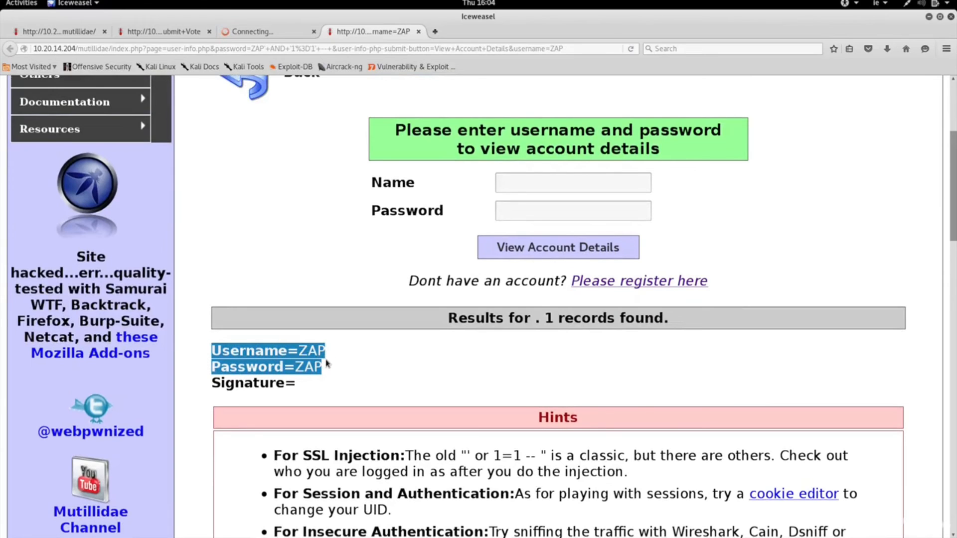
scroll(up, 3)
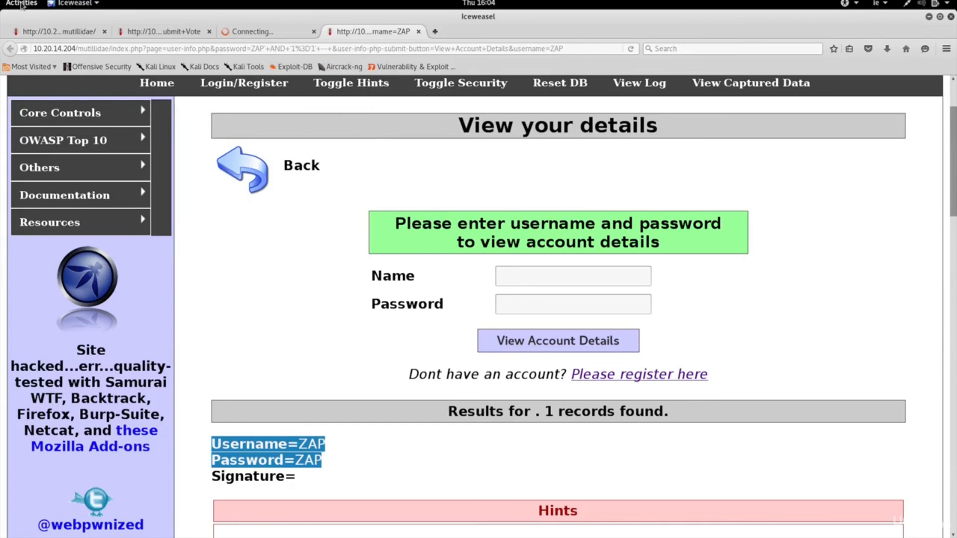
click(24, 3)
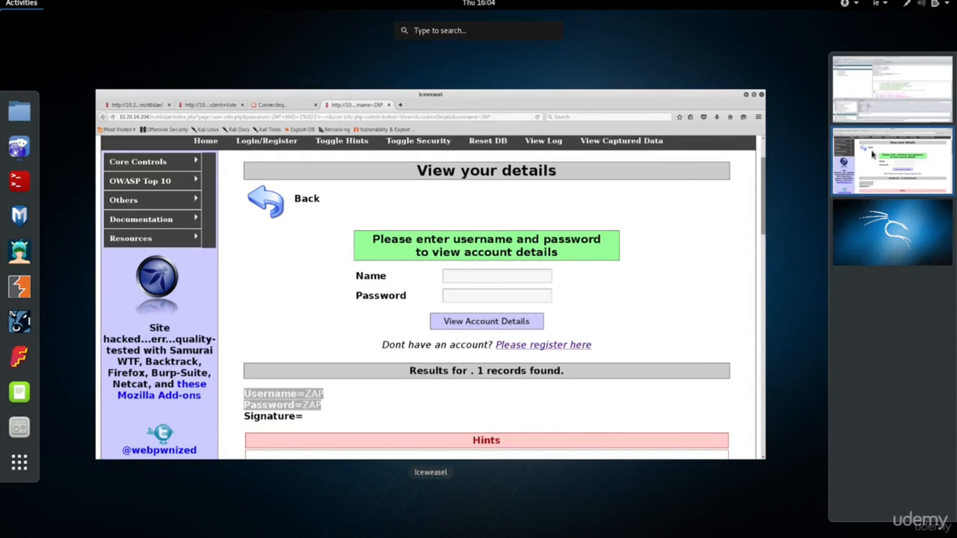